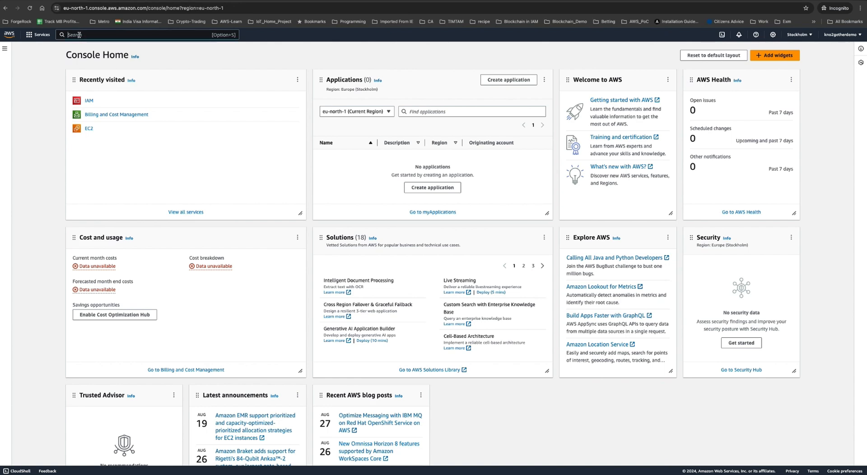
# Search for EC2, open the service and start launching a new instance.
pyautogui.write('EC2')
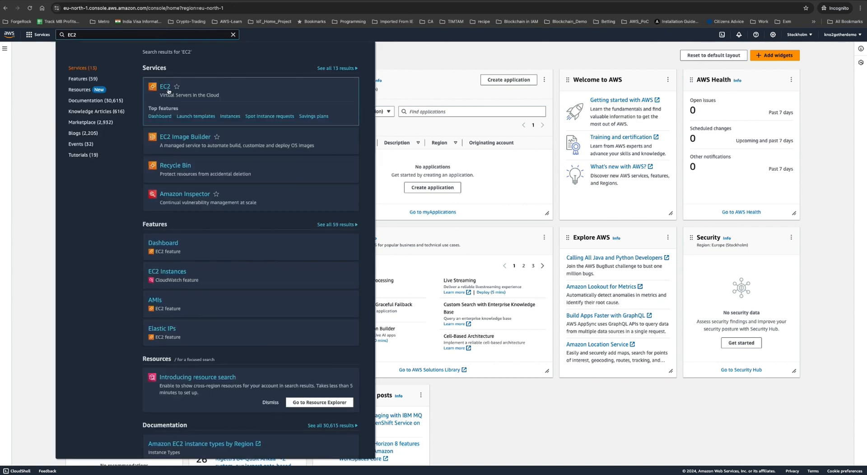
pyautogui.click(165, 86)
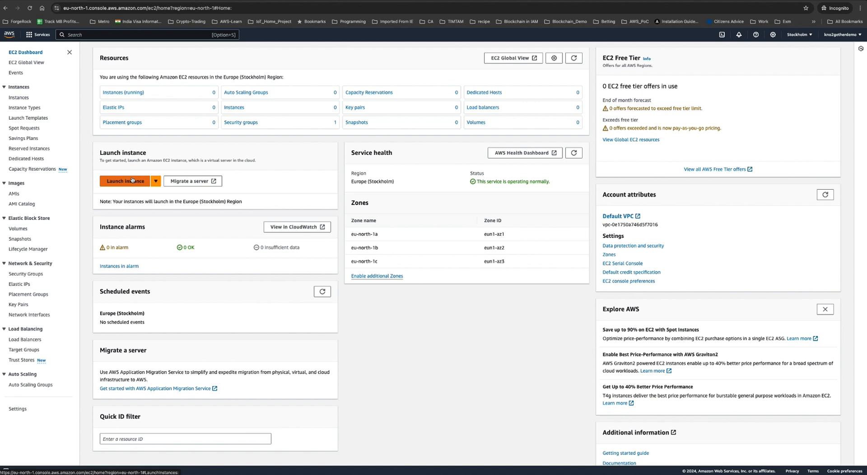
pyautogui.click(124, 181)
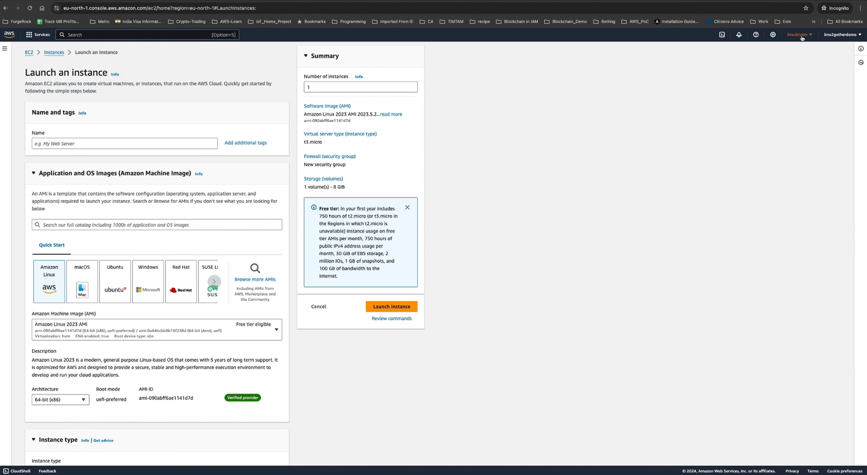
# Switch the console region to Europe (Ireland) eu-west-1.
pyautogui.click(799, 34)
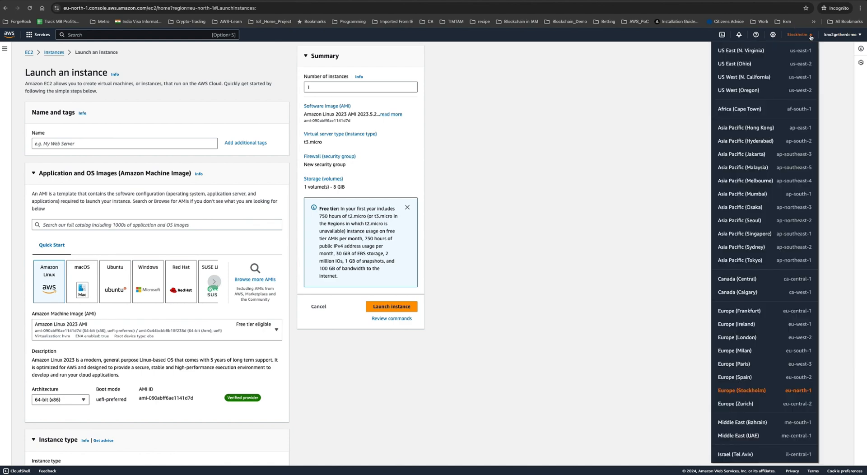
pyautogui.scroll(-3)
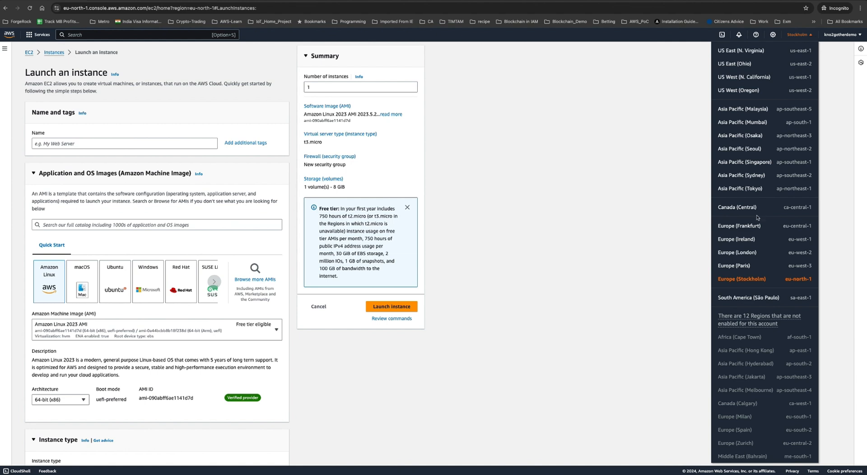
pyautogui.moveTo(752, 239)
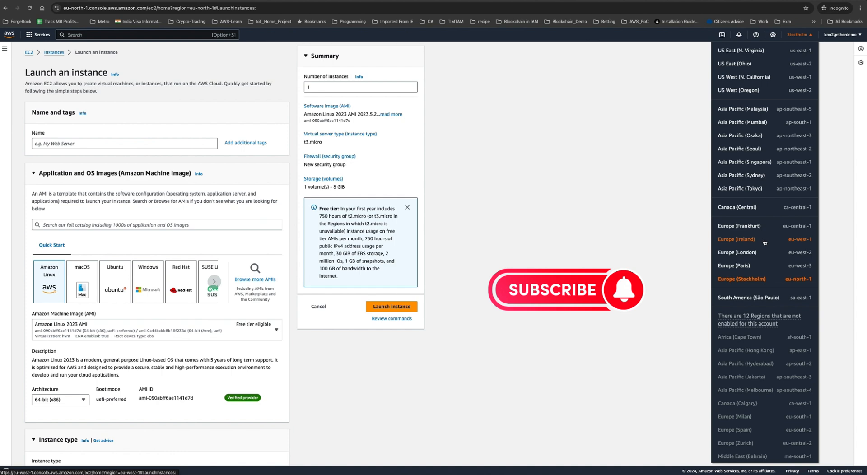
pyautogui.click(737, 239)
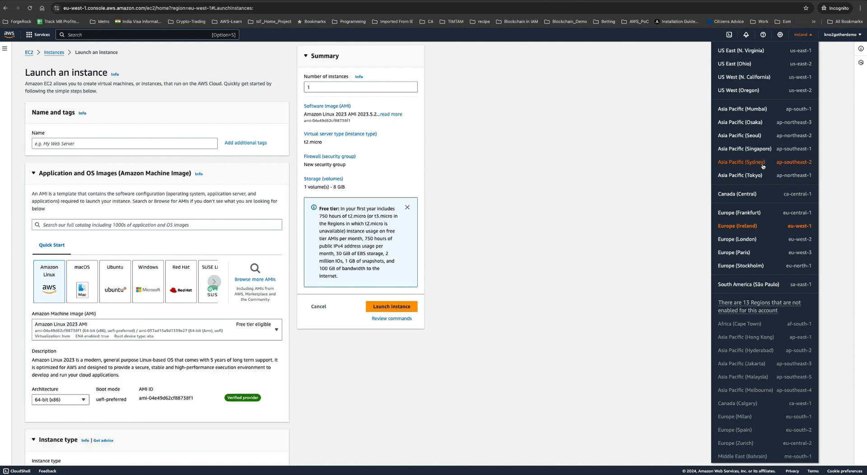
pyautogui.moveTo(738, 108)
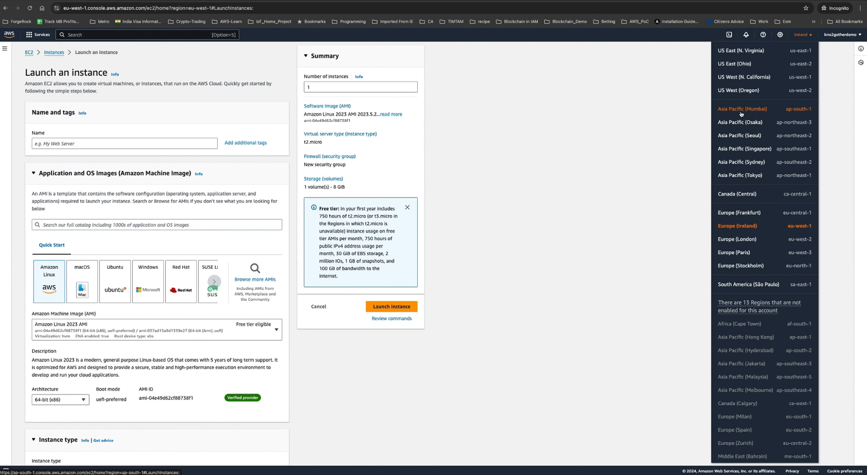
pyautogui.moveTo(748, 170)
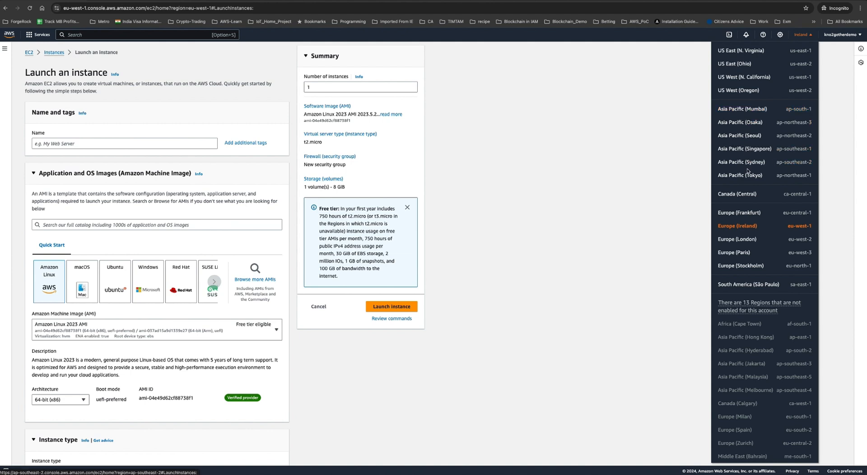
pyautogui.moveTo(778, 82)
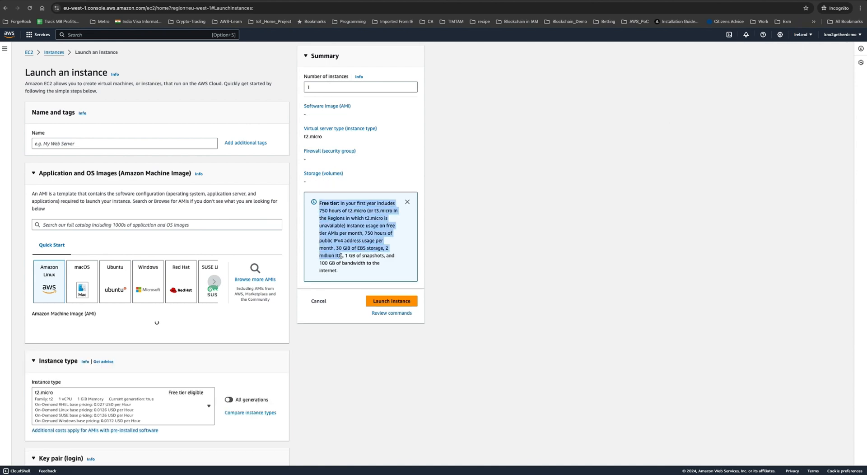
# Name the instance Kno2getherFreeEC2 and add a Software tag with value N8N.
pyautogui.click(49, 281)
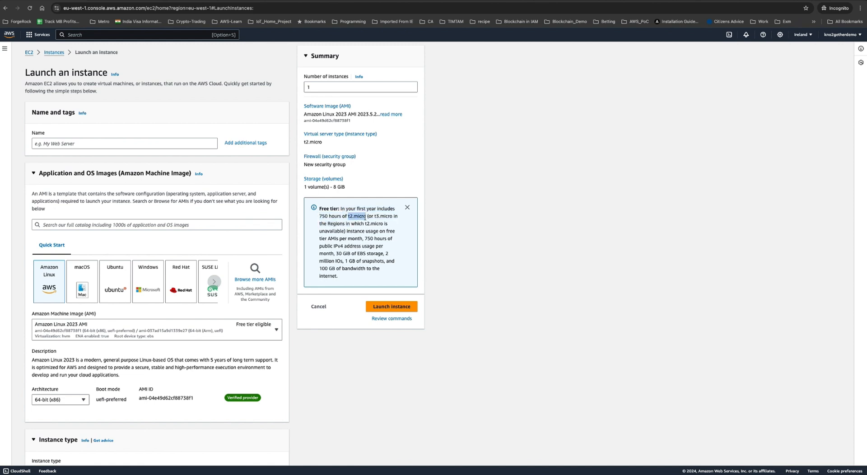
pyautogui.click(124, 143)
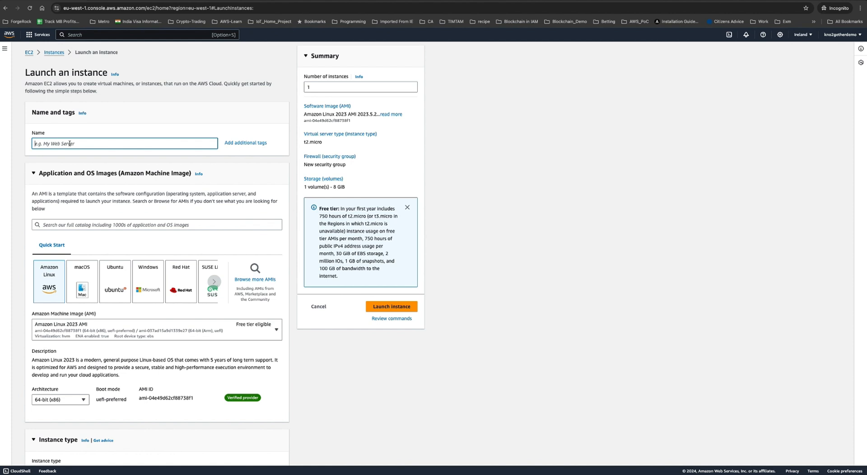
pyautogui.write('Kno2')
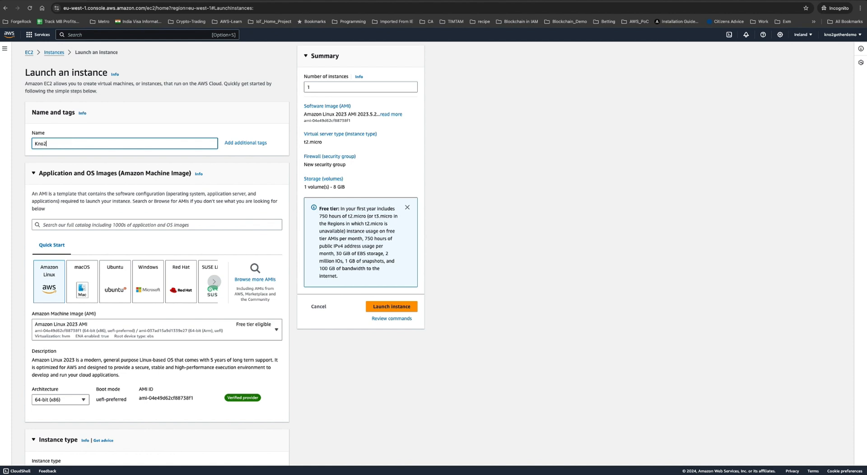
pyautogui.write('getherFree')
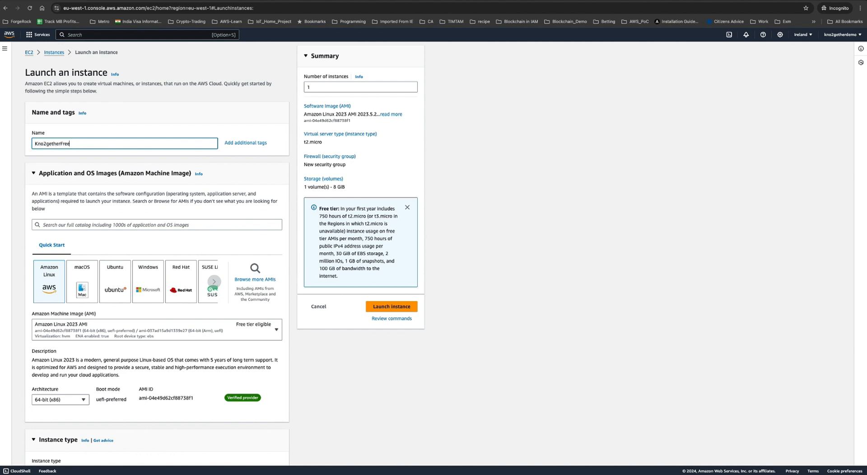
pyautogui.write('Ec2')
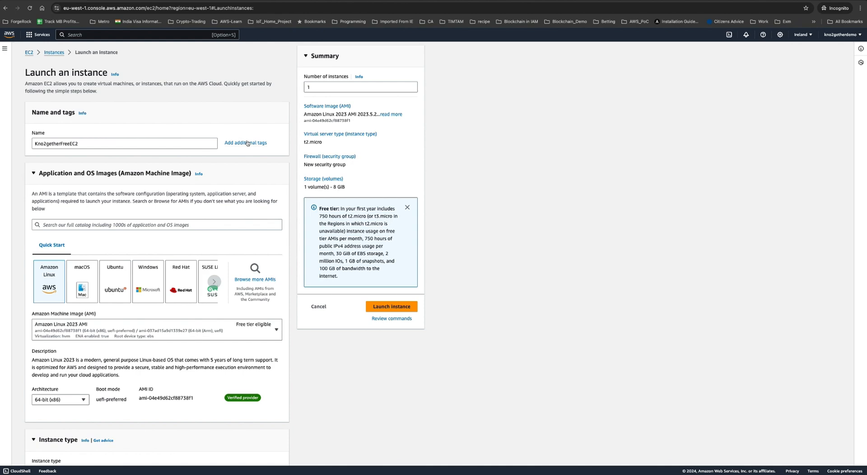
pyautogui.click(246, 143)
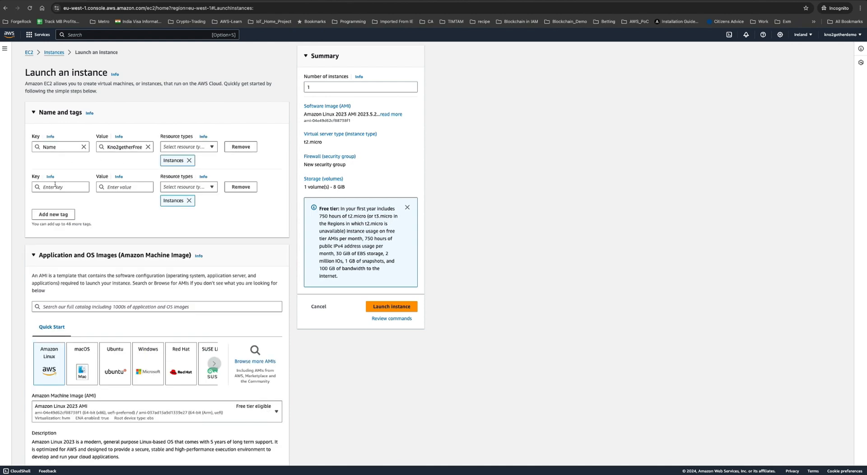
pyautogui.write('Software')
pyautogui.write('N8N')
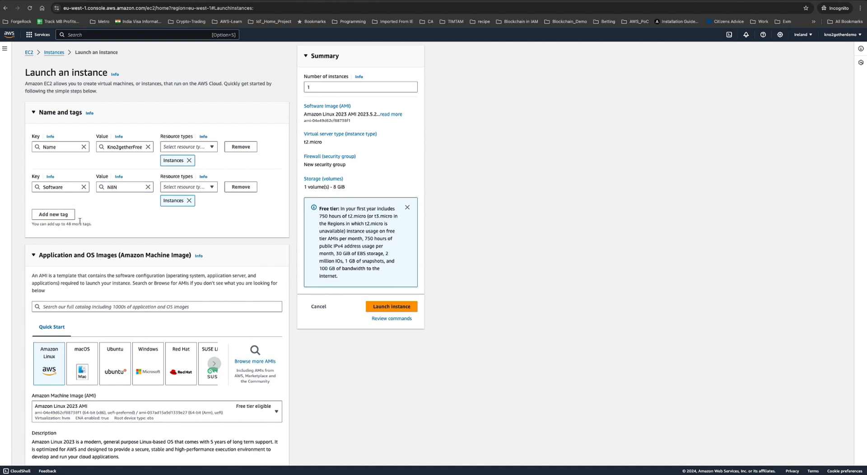
pyautogui.moveTo(155, 253)
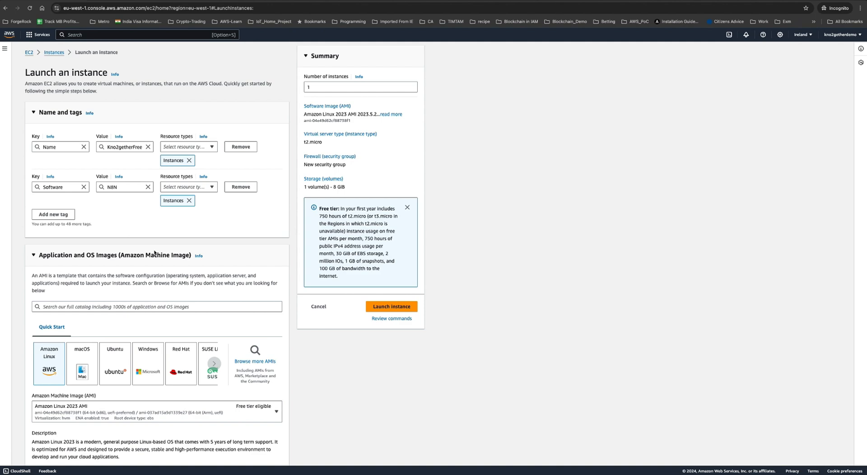
# Try the macOS image, then select the Amazon Linux 2023 AMI instead.
pyautogui.scroll(-3)
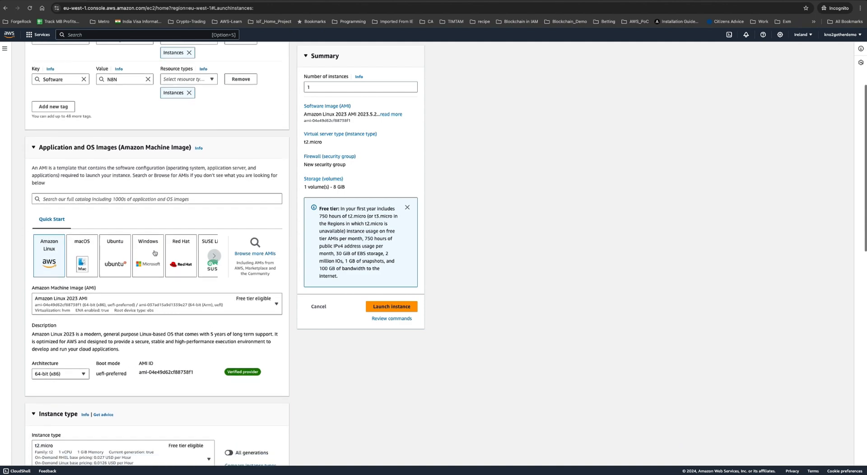
pyautogui.scroll(-3)
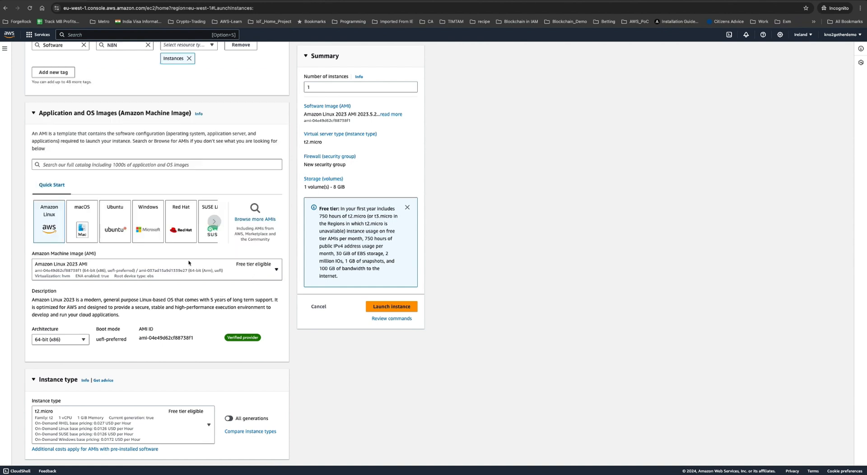
pyautogui.moveTo(183, 232)
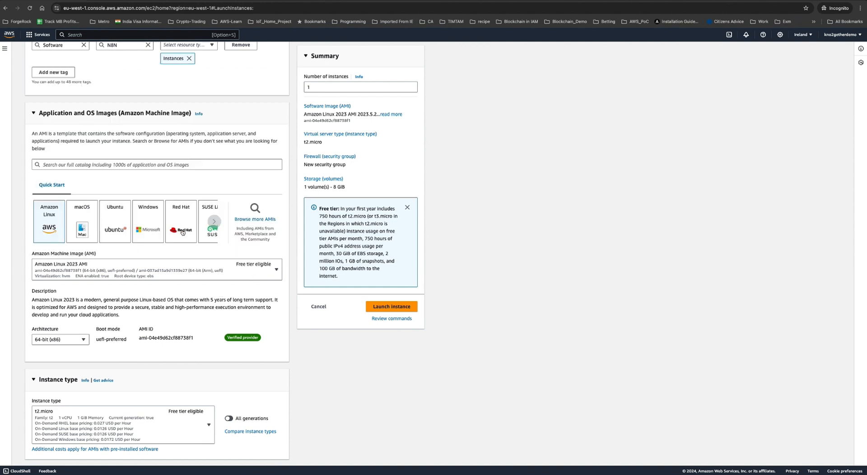
pyautogui.moveTo(93, 229)
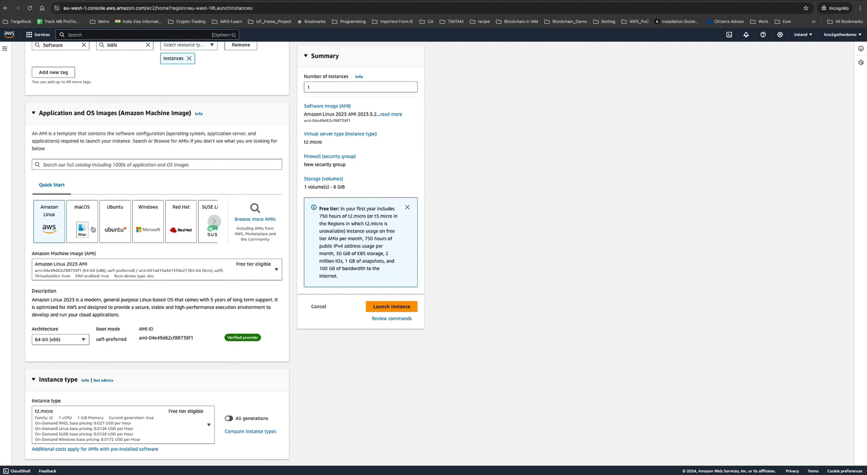
pyautogui.click(81, 221)
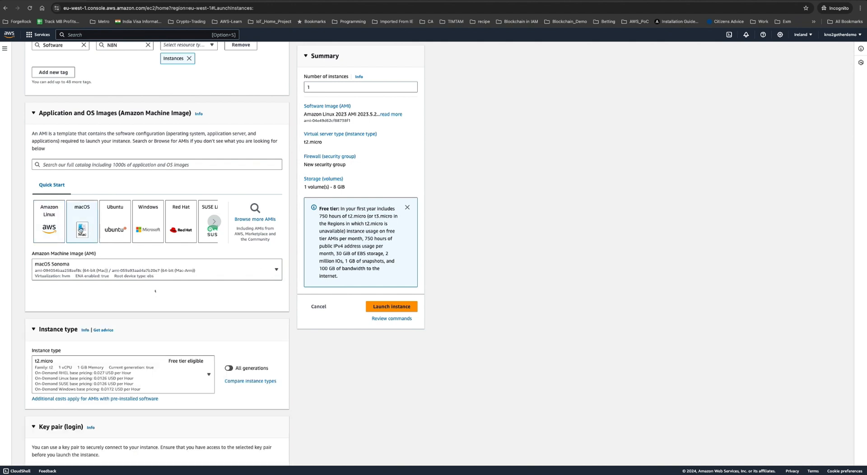
pyautogui.click(82, 222)
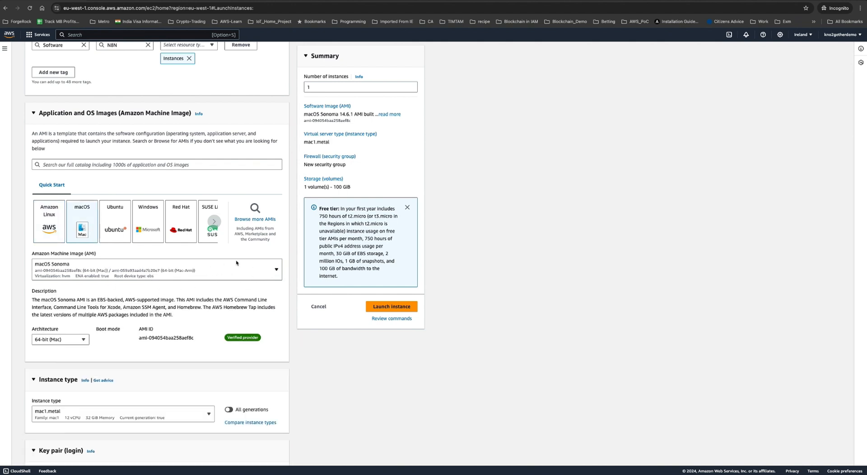
pyautogui.moveTo(55, 246)
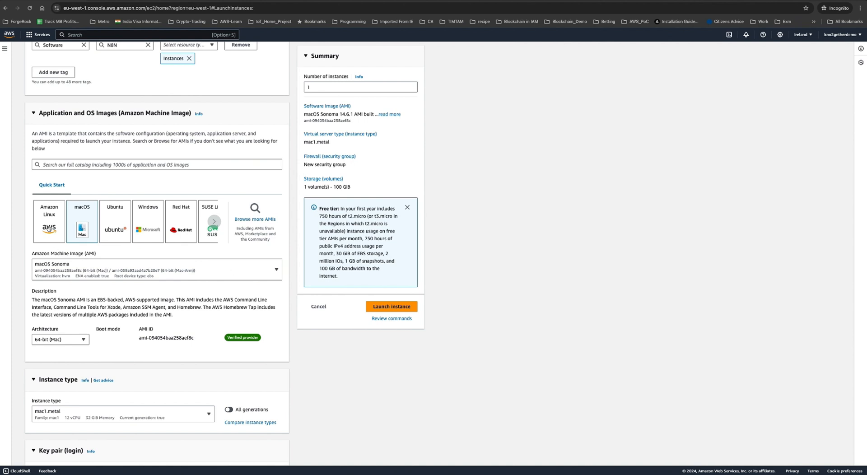
pyautogui.click(49, 222)
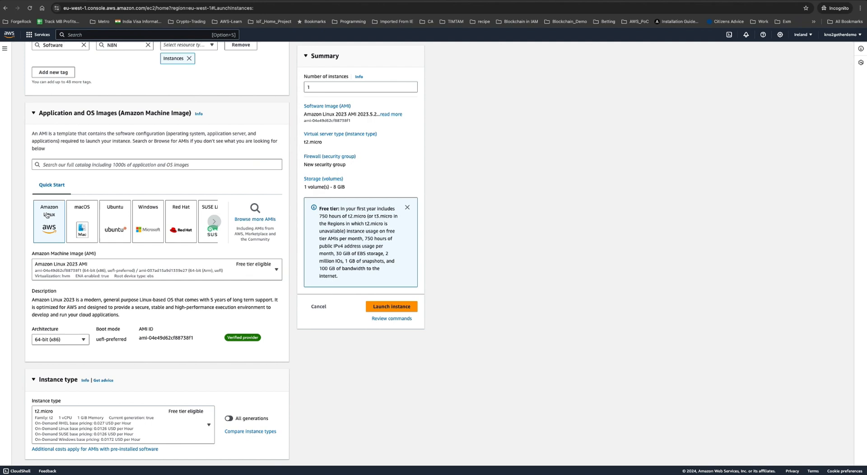
pyautogui.scroll(-3)
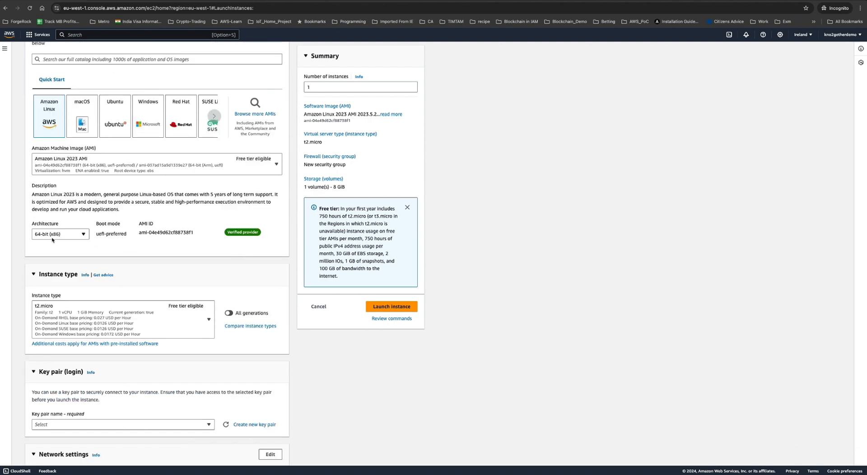
pyautogui.click(60, 233)
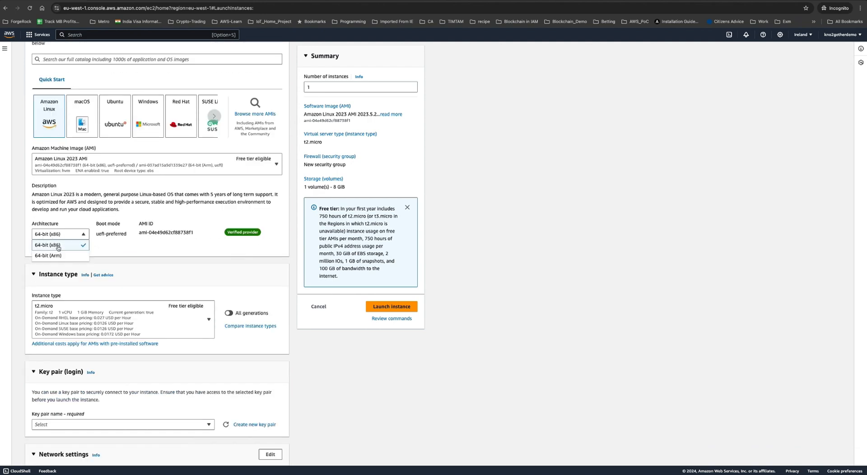
pyautogui.click(48, 245)
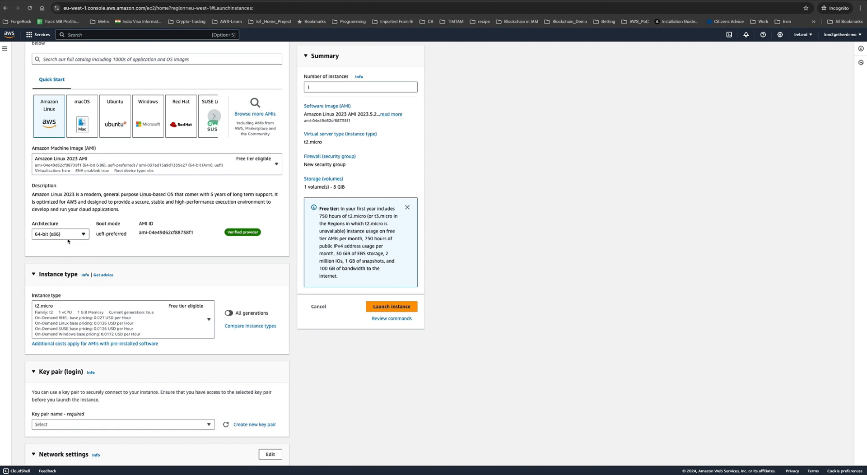
pyautogui.click(60, 234)
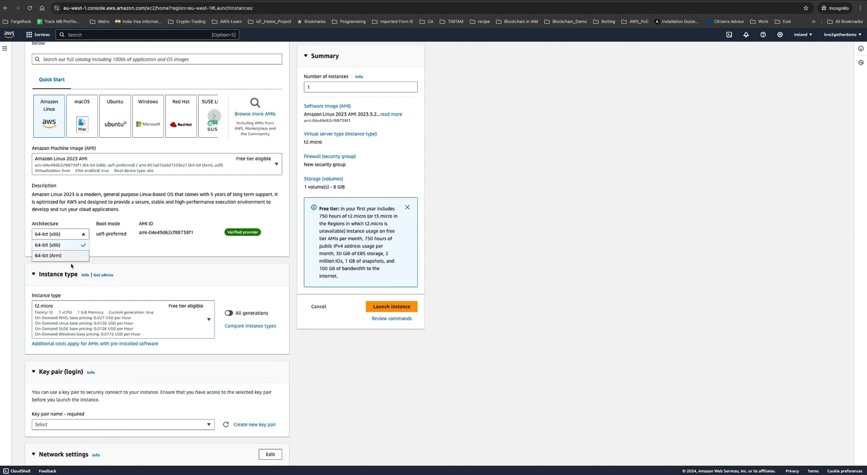
pyautogui.click(58, 244)
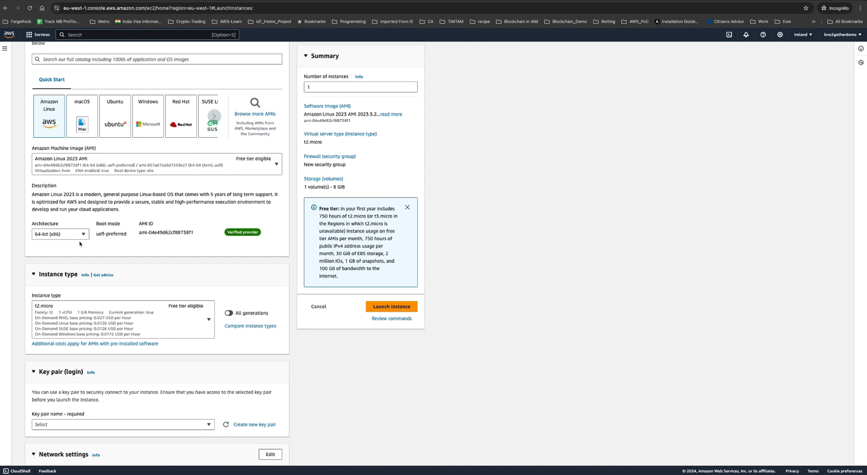
pyautogui.moveTo(118, 318)
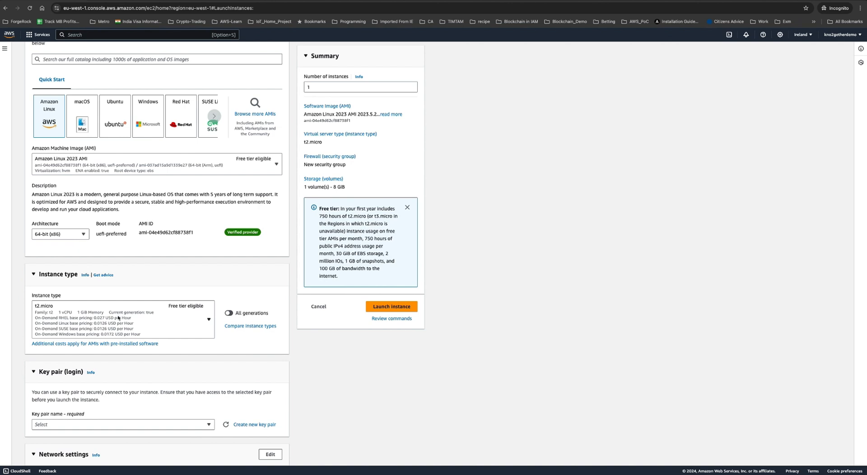
pyautogui.scroll(-3)
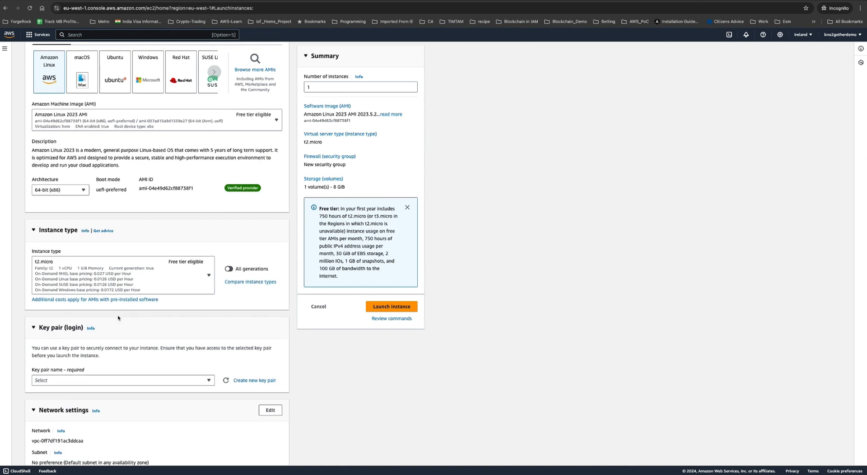
pyautogui.scroll(-3)
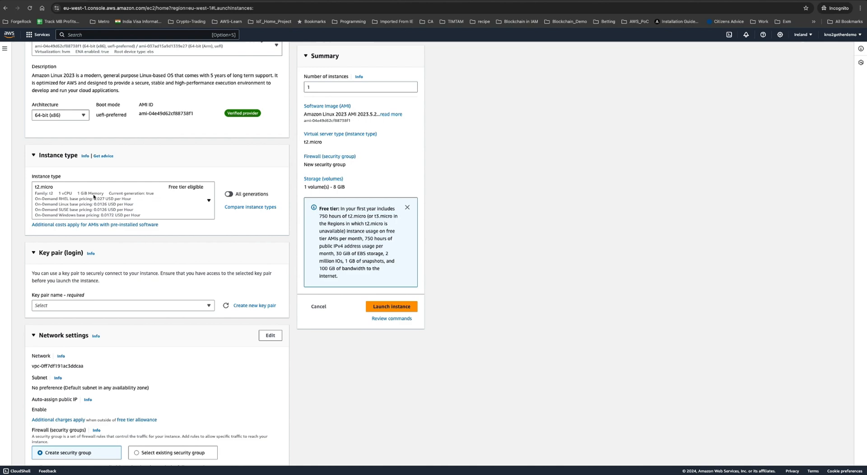
pyautogui.scroll(-3)
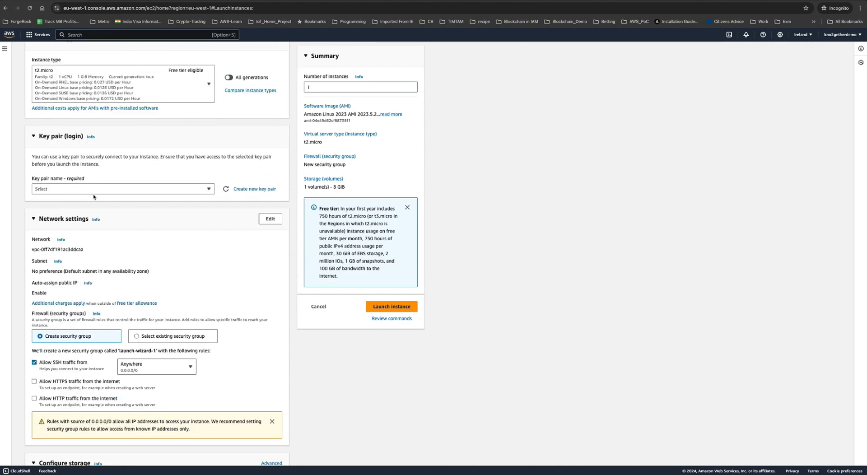
pyautogui.moveTo(135, 191)
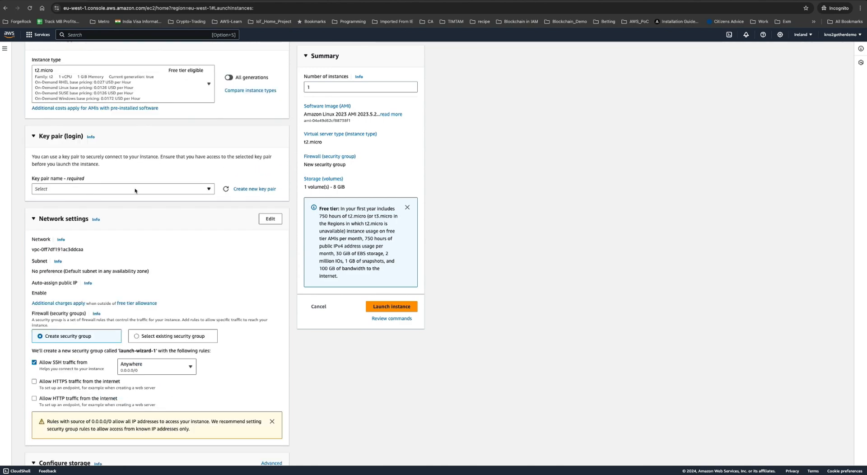
pyautogui.click(123, 189)
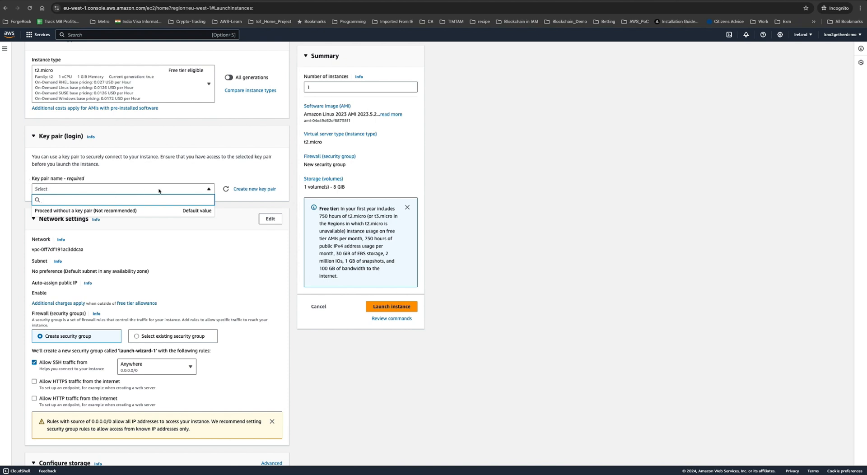
pyautogui.click(122, 189)
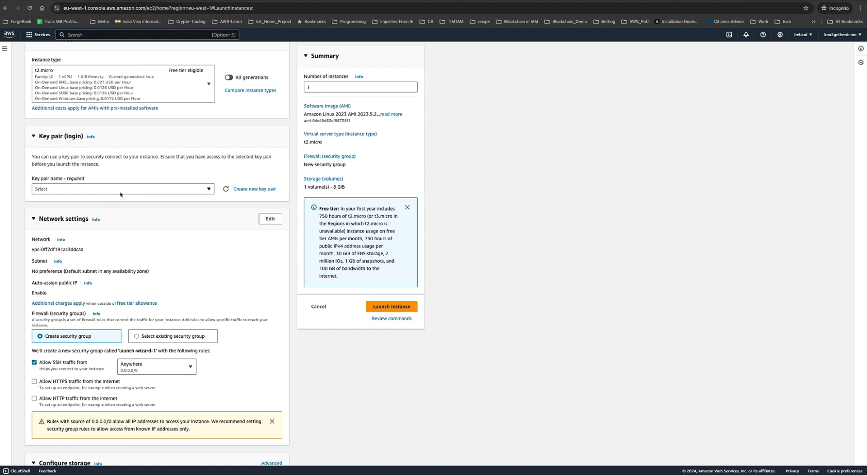
pyautogui.moveTo(171, 192)
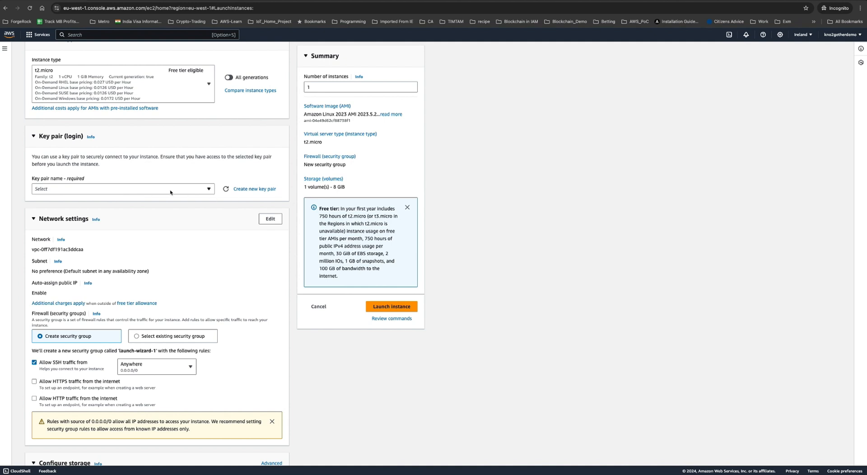
pyautogui.click(123, 189)
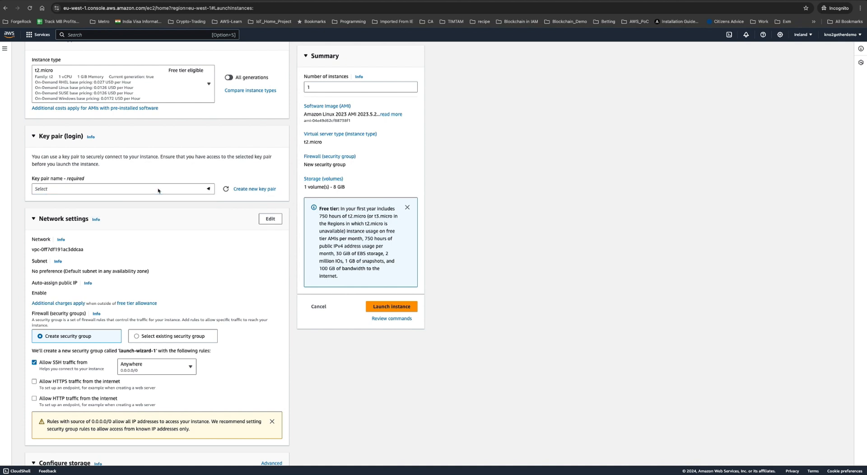
# Start a new key pair named Kno2getherKeyPair.
pyautogui.click(253, 189)
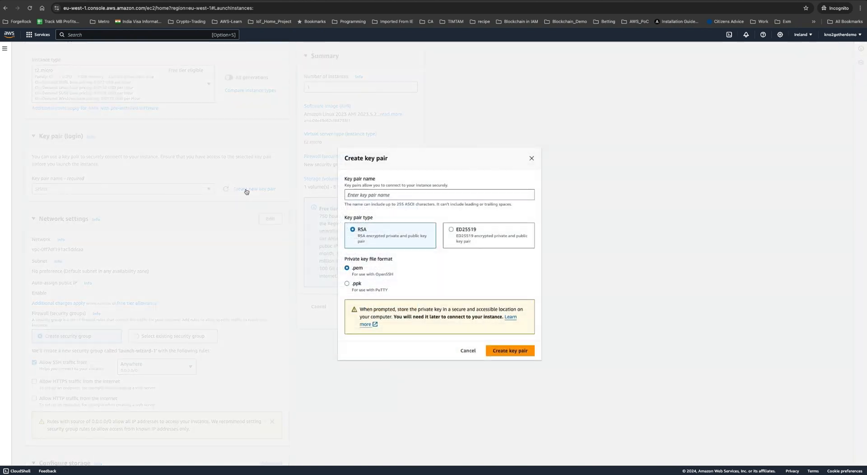
pyautogui.moveTo(379, 210)
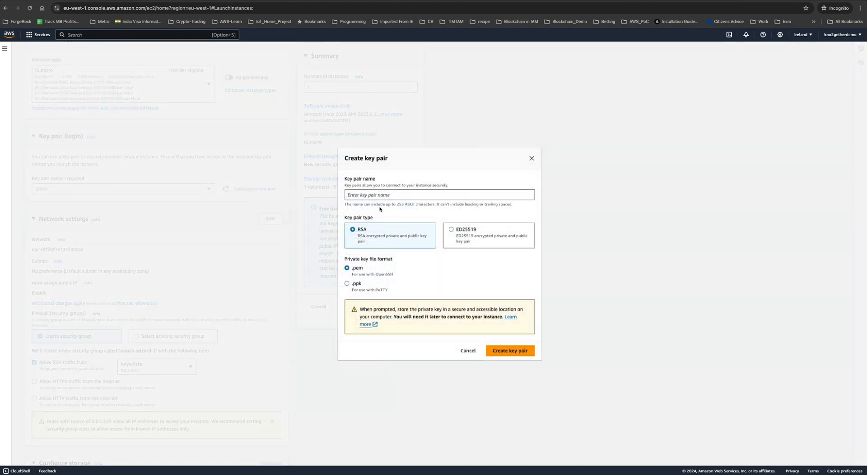
pyautogui.click(439, 194)
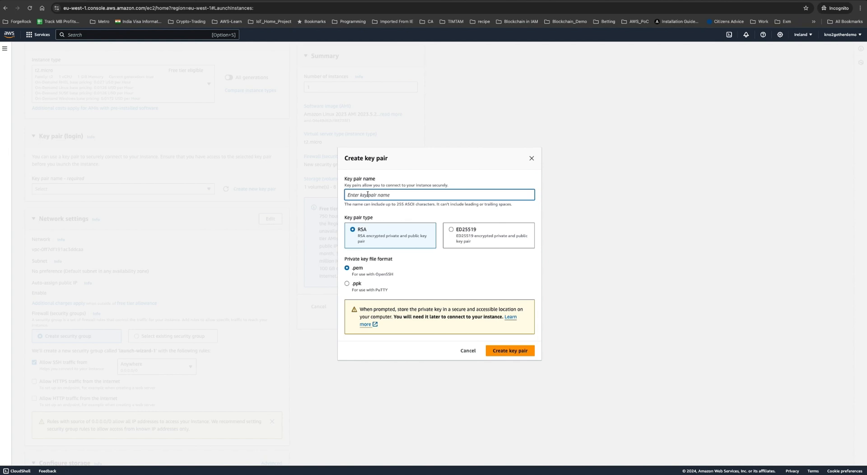
pyautogui.write('Kno2gether')
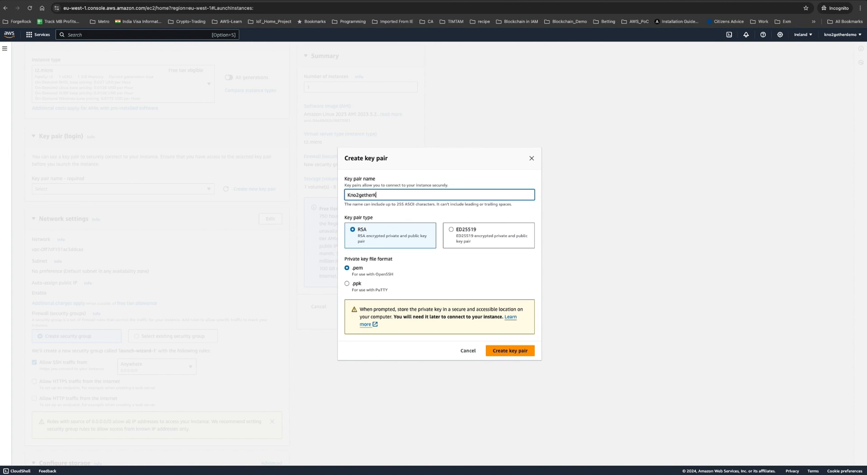
pyautogui.write('KeyPair')
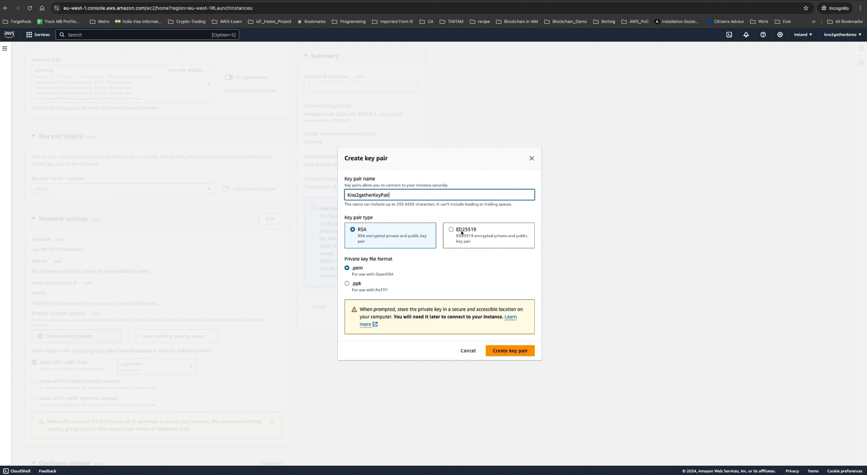
pyautogui.moveTo(455, 235)
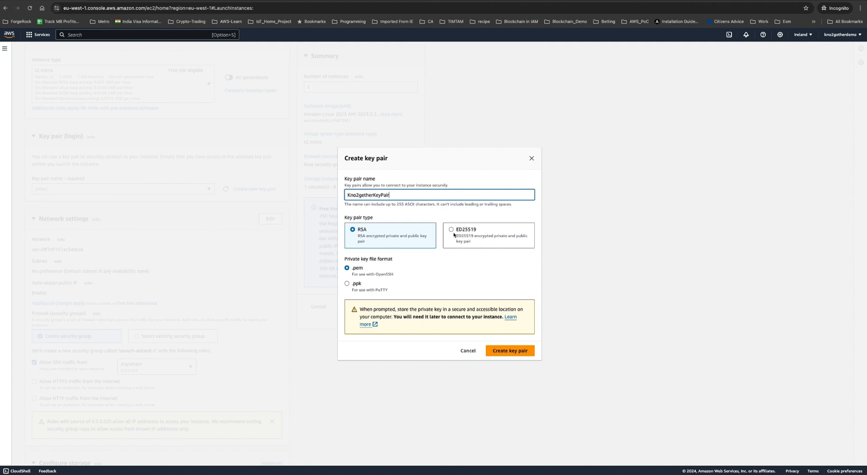
pyautogui.moveTo(469, 243)
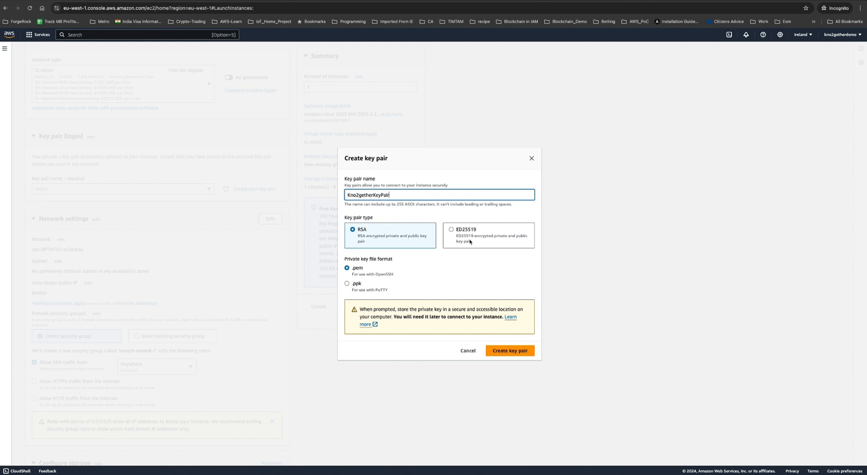
# Keep RSA type and .pem format, create the key pair and save its file.
pyautogui.click(451, 229)
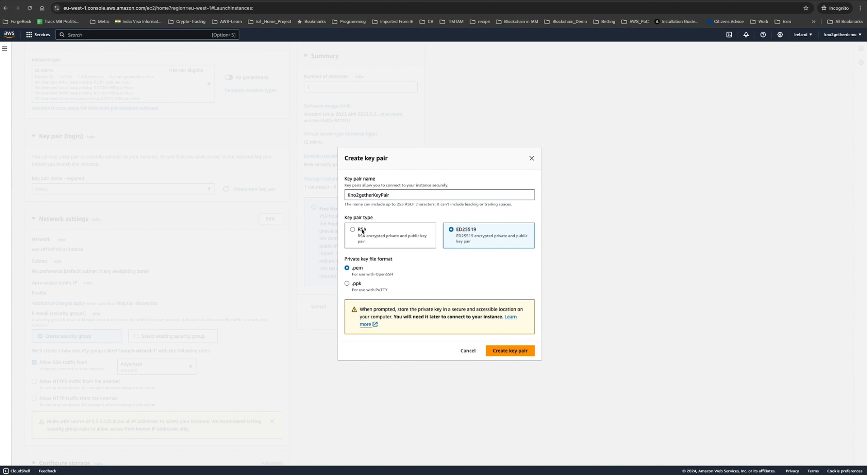
pyautogui.click(353, 231)
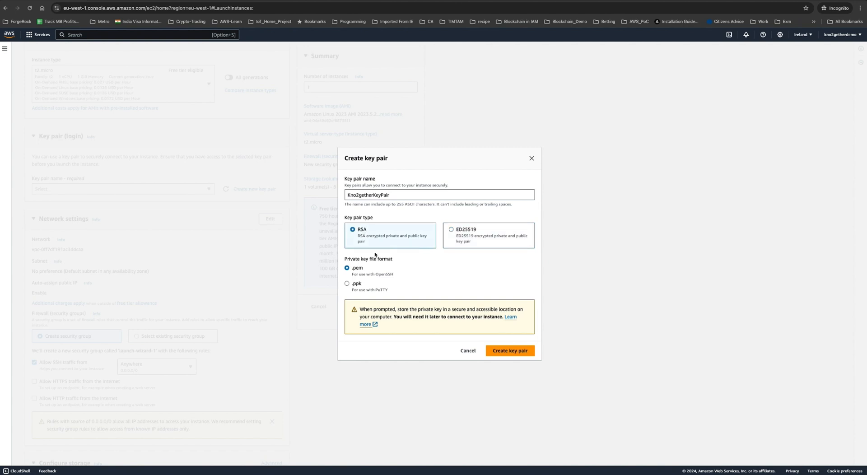
pyautogui.moveTo(353, 312)
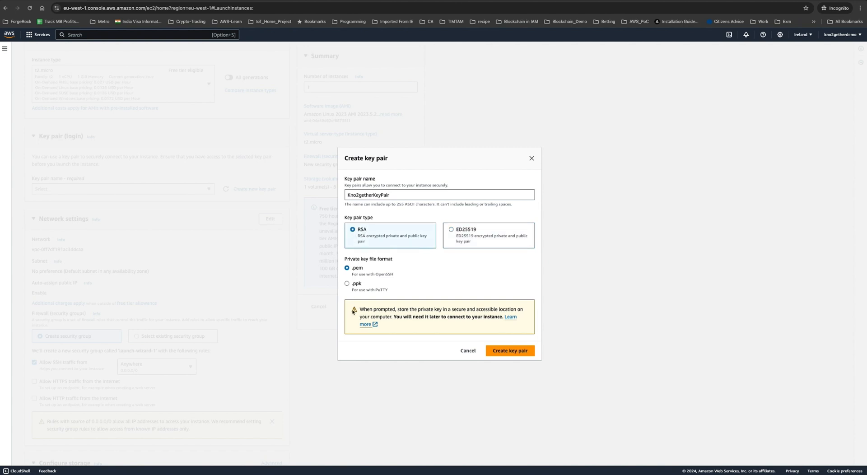
pyautogui.moveTo(349, 288)
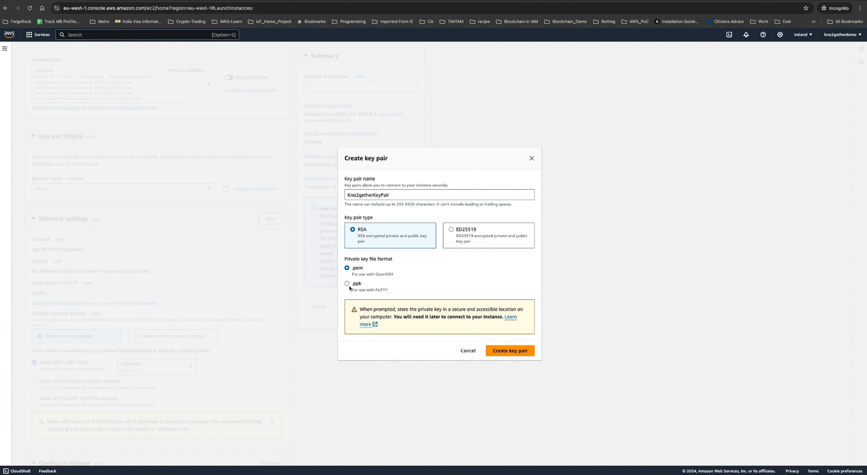
pyautogui.moveTo(350, 288)
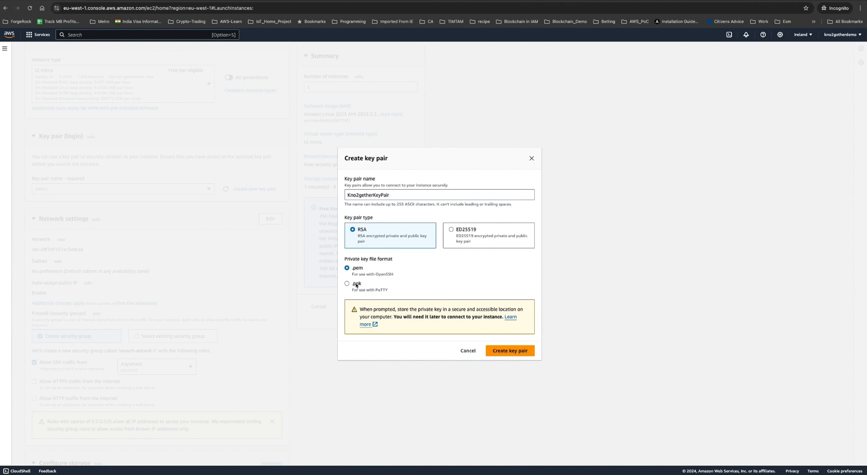
pyautogui.click(348, 284)
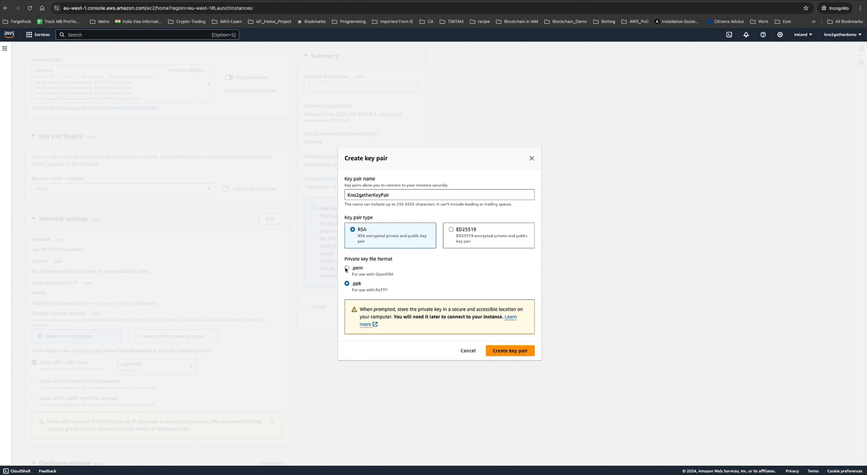
pyautogui.click(347, 268)
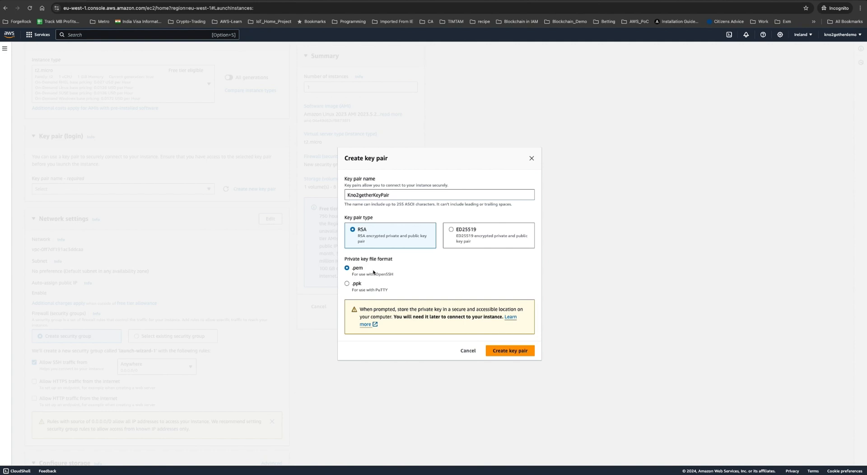
pyautogui.moveTo(358, 273)
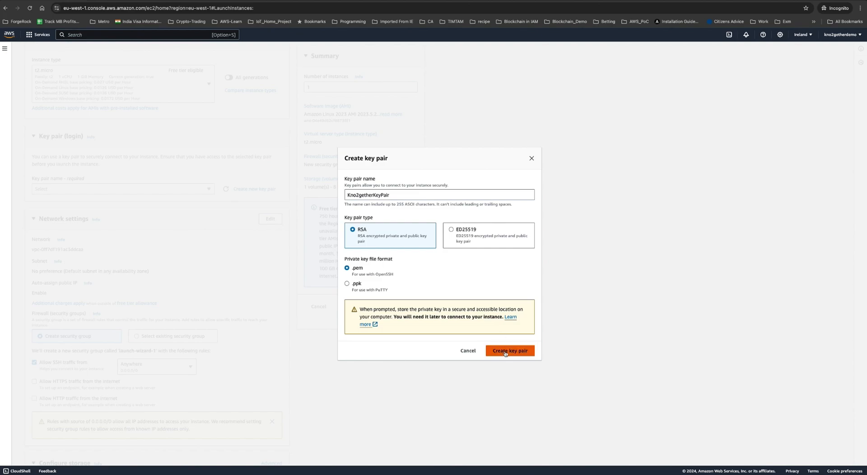
pyautogui.click(509, 350)
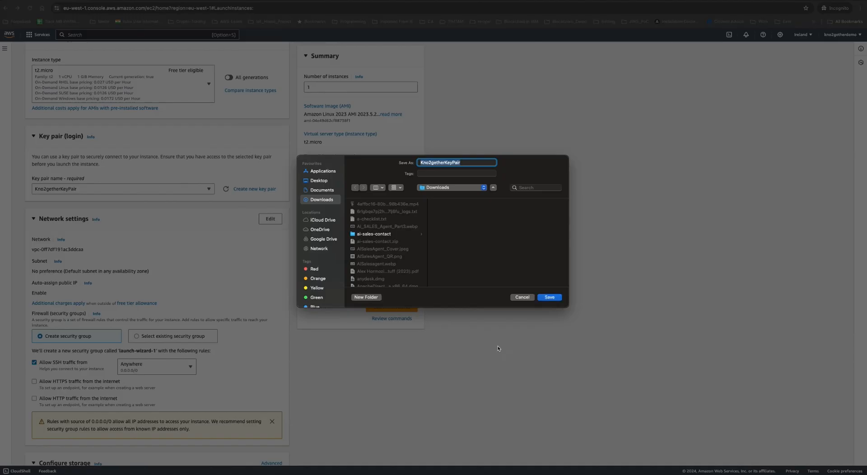
pyautogui.click(549, 298)
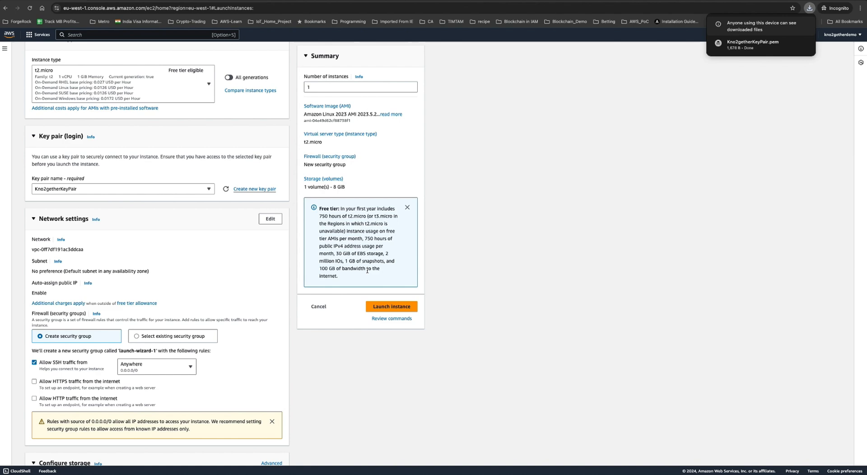
# Allow HTTPS traffic from the internet in the network settings.
pyautogui.scroll(-3)
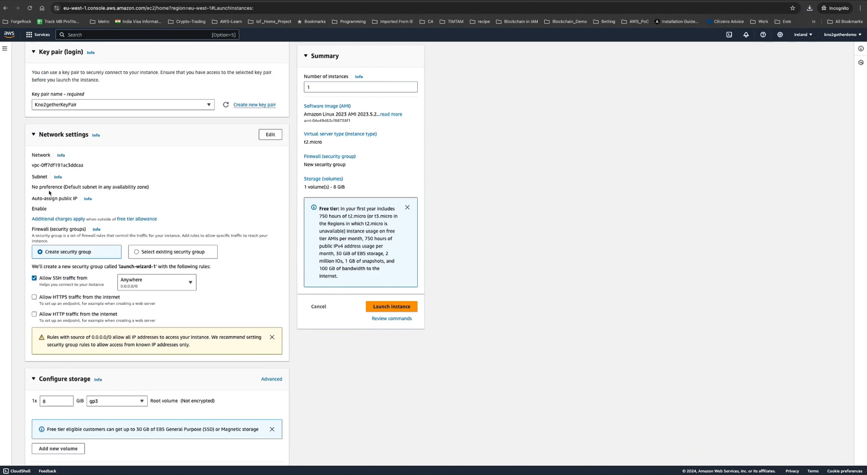
pyautogui.moveTo(78, 203)
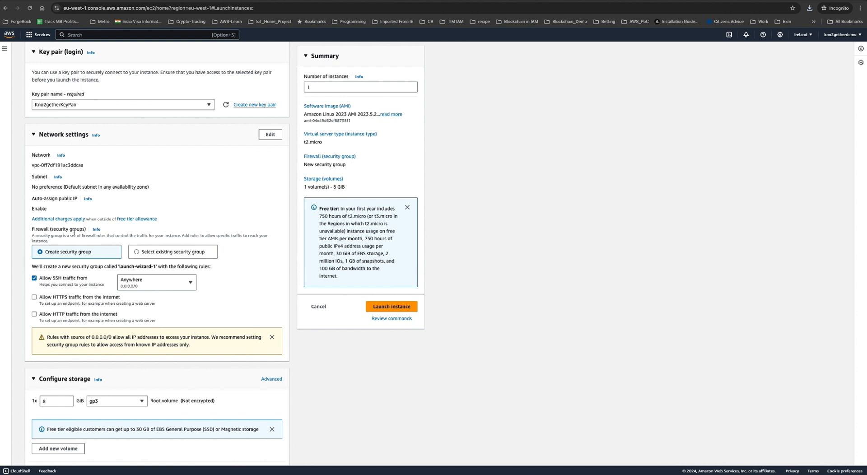
pyautogui.scroll(-3)
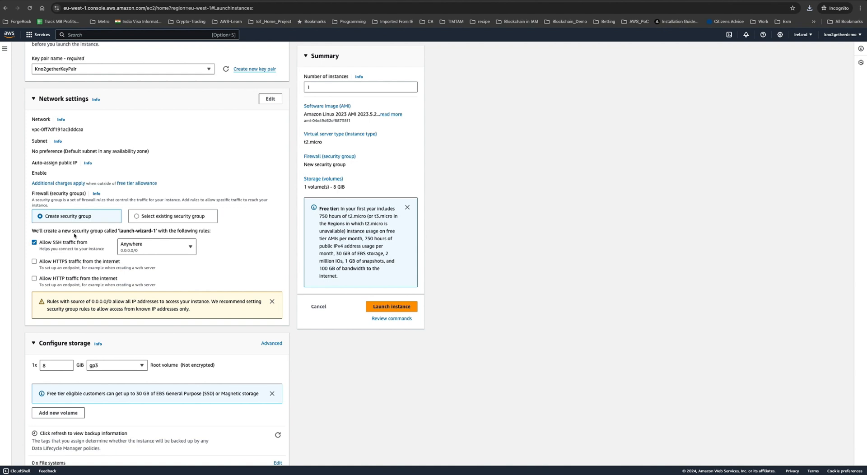
pyautogui.moveTo(74, 236)
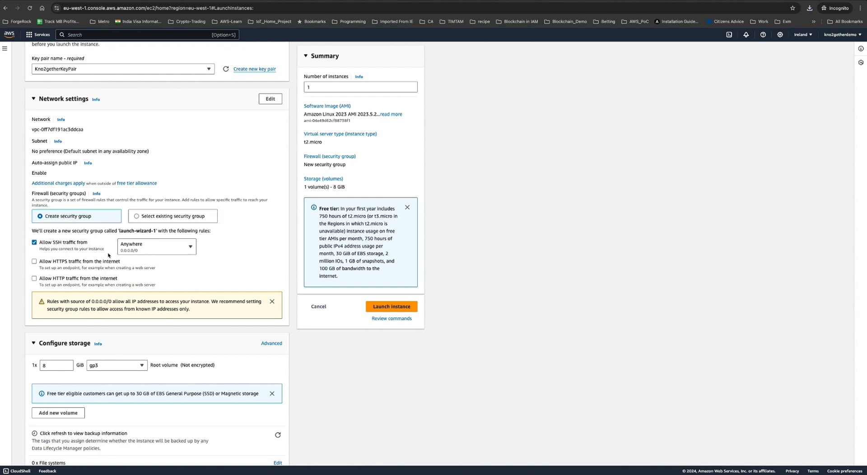
pyautogui.click(34, 278)
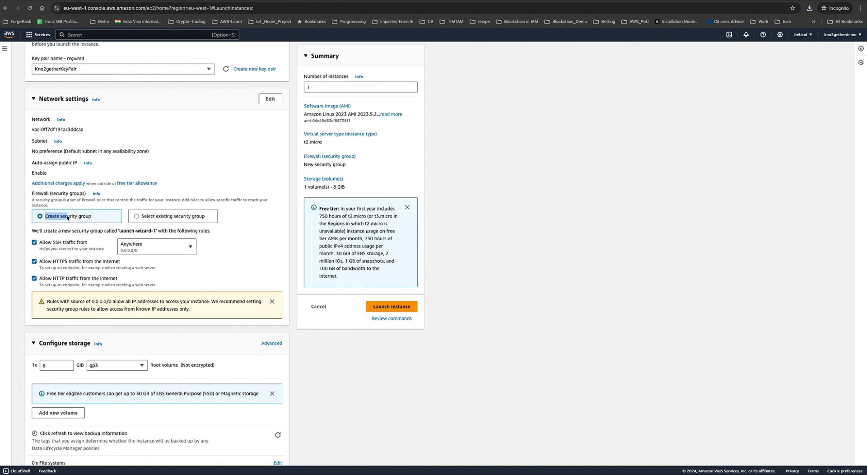
pyautogui.moveTo(99, 225)
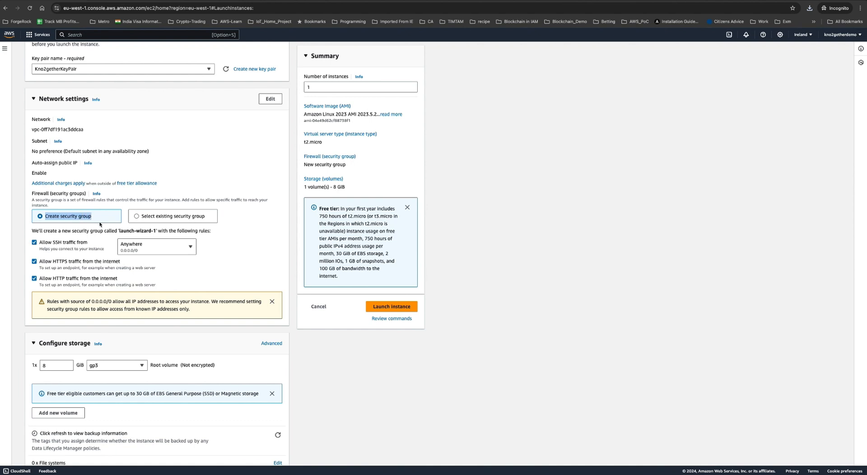
# Set the root volume size to 12 GiB in Configure storage.
pyautogui.scroll(-3)
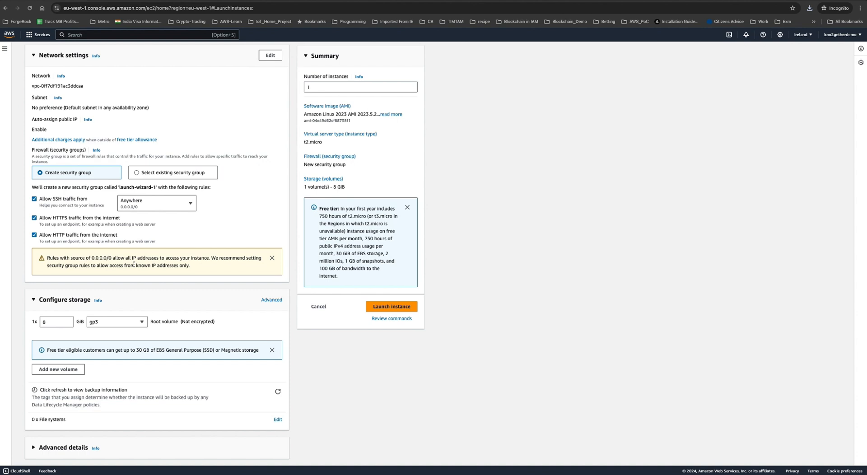
pyautogui.moveTo(38, 303)
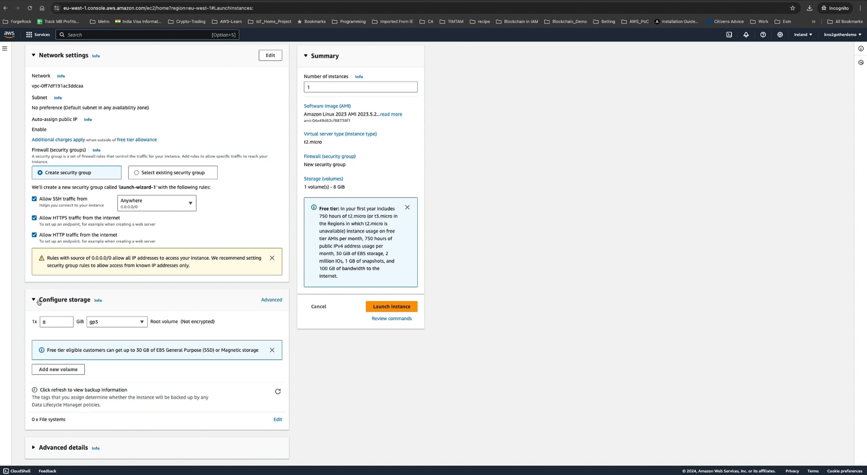
pyautogui.moveTo(113, 350)
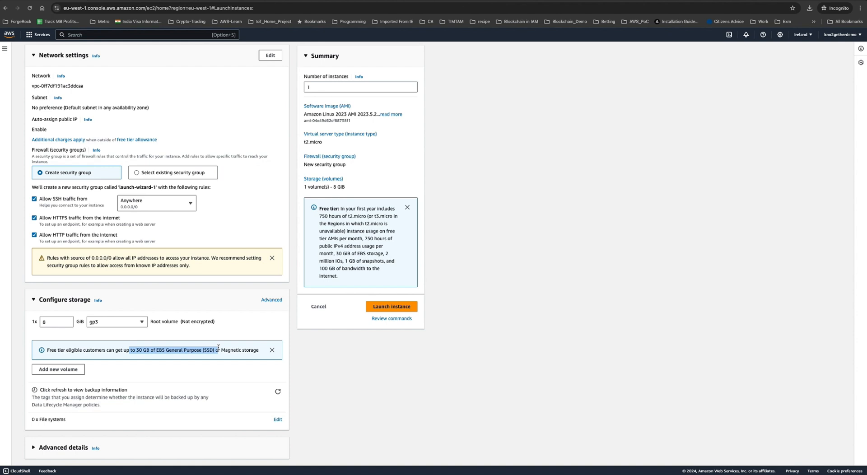
pyautogui.click(54, 322)
pyautogui.write('12')
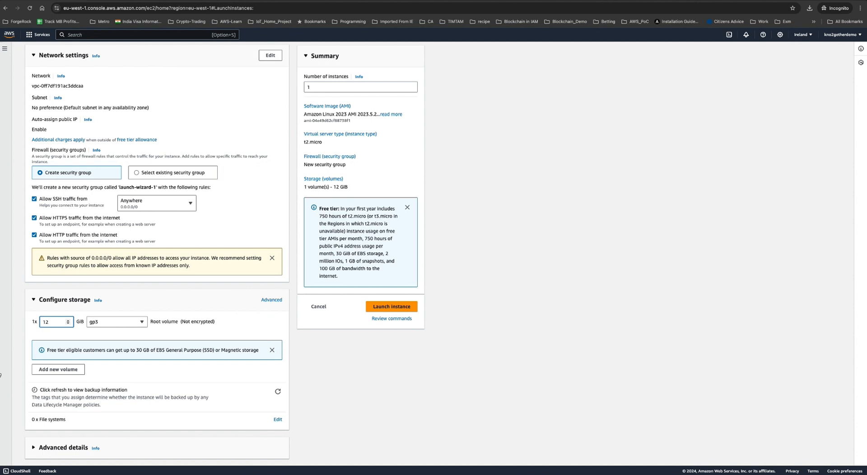
pyautogui.moveTo(151, 347)
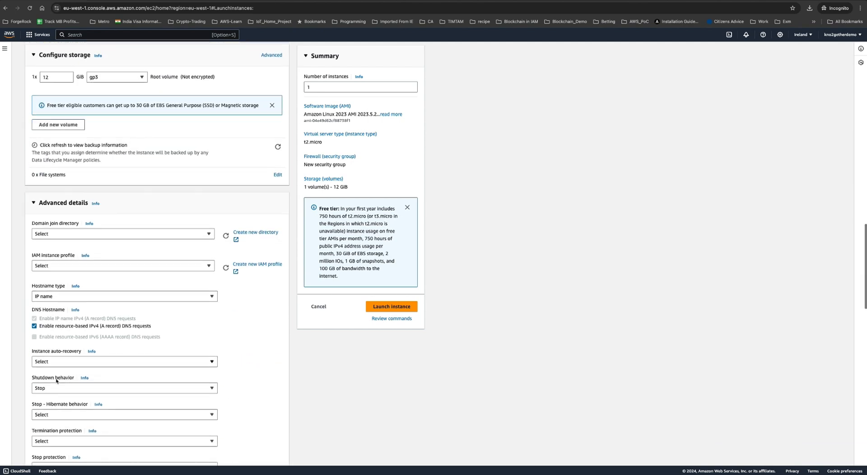
# Review the settings and launch the instance from the Summary panel.
pyautogui.scroll(-3)
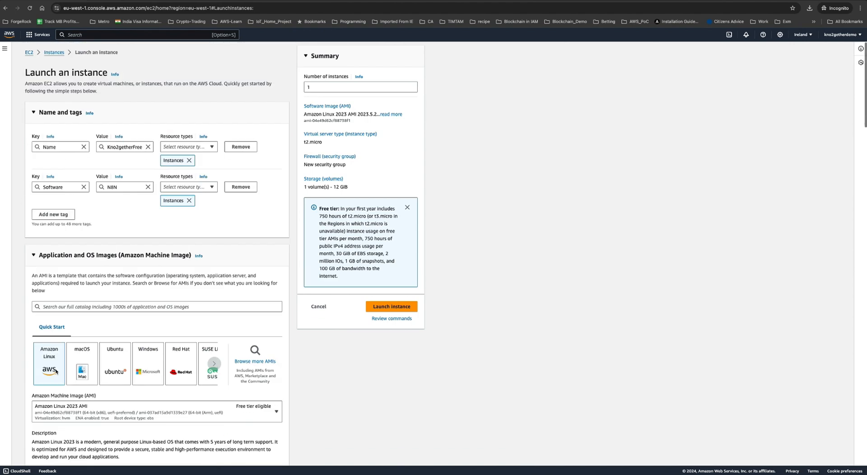
pyautogui.scroll(-3)
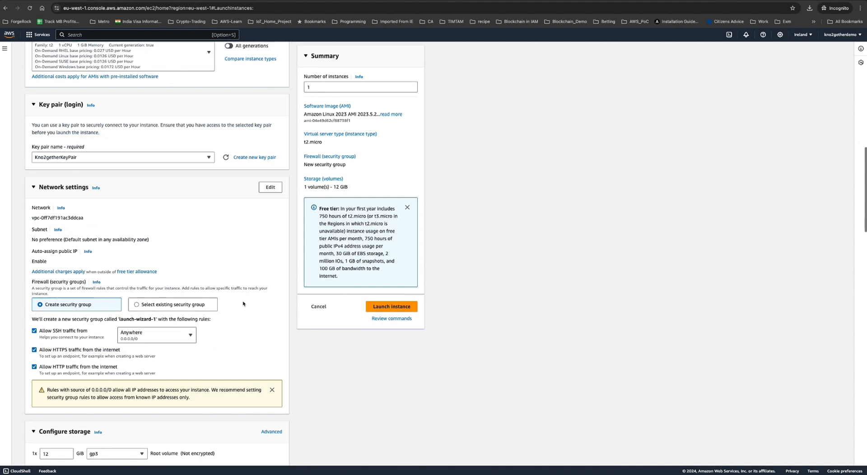
pyautogui.scroll(-3)
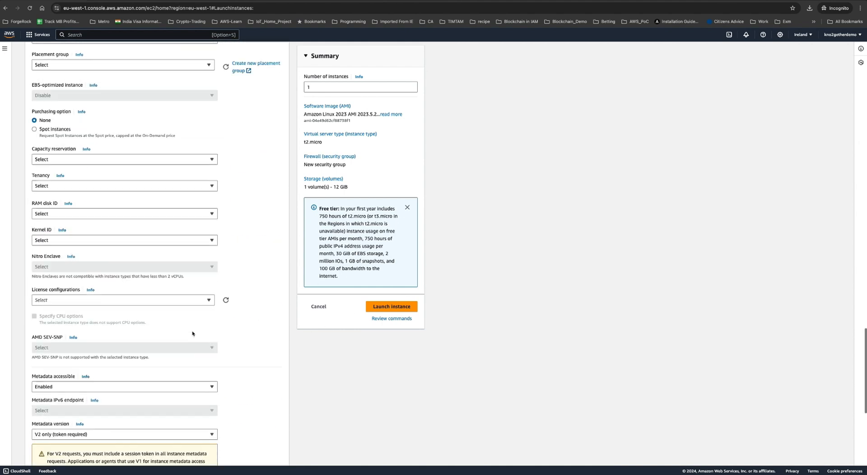
pyautogui.scroll(-3)
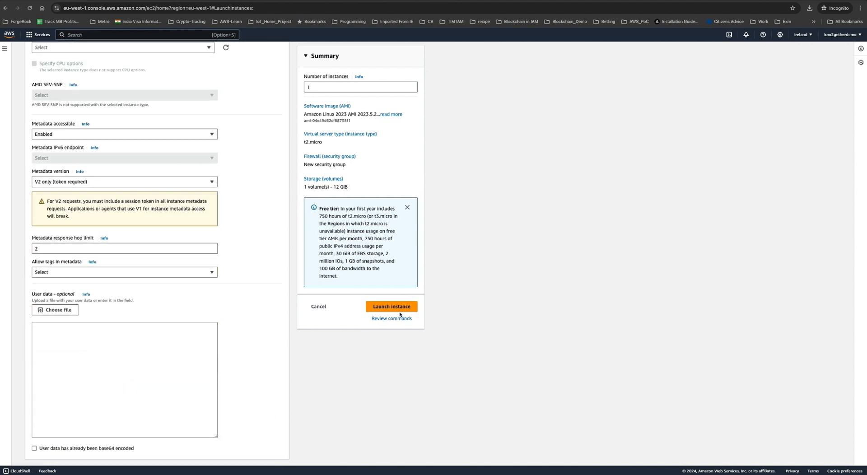
pyautogui.click(391, 306)
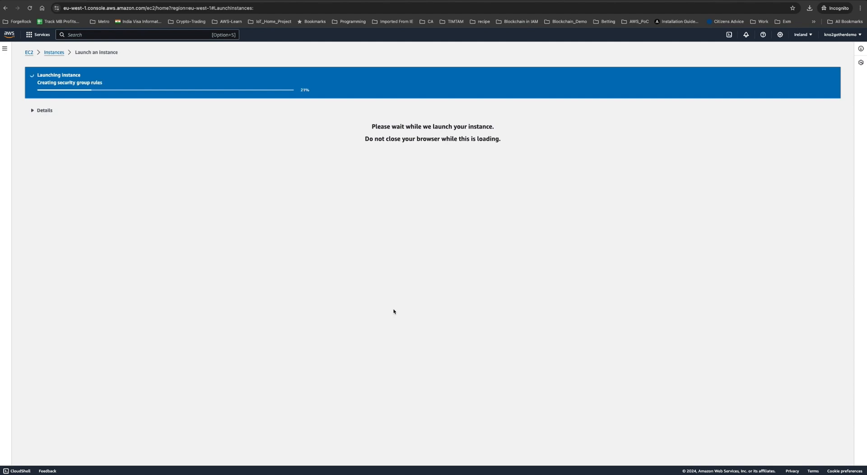